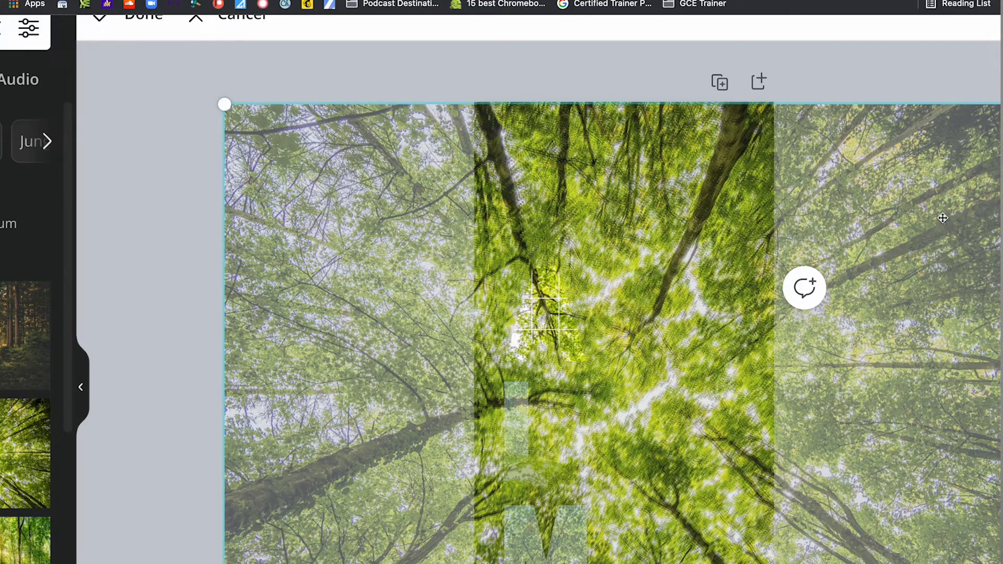
{"action": "mouse_move", "coordinate": [943, 216]}
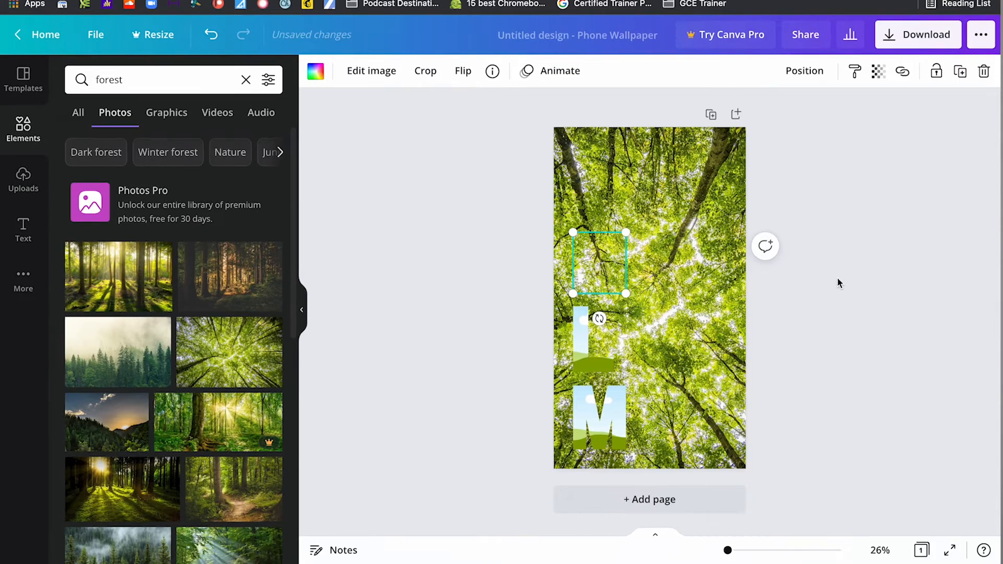
Drag the forest canopy photo from the 'forest' results into the L letter frame.
{"action": "left_click_drag", "start_coordinate": [229, 352], "coordinate": [505, 352]}
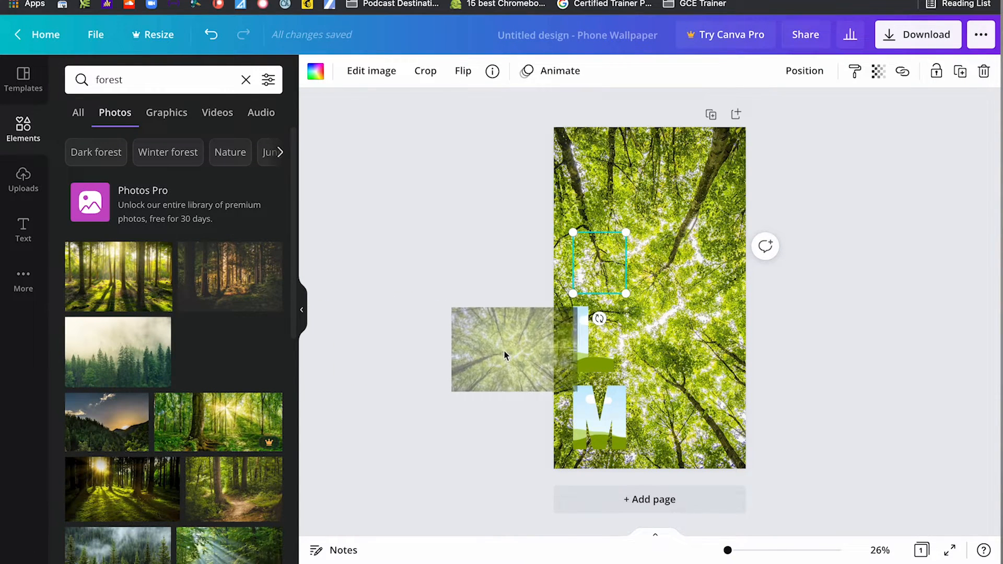